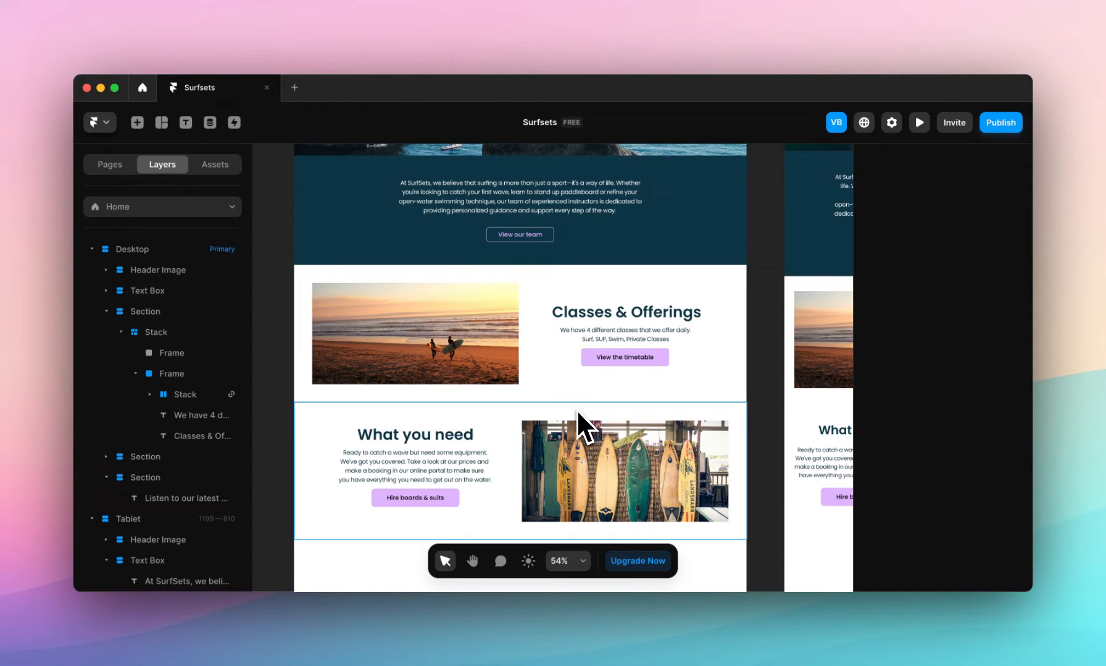
# Step: Select the beach photo beside Classes & Offerings on the canvas
pyautogui.click(416, 333)
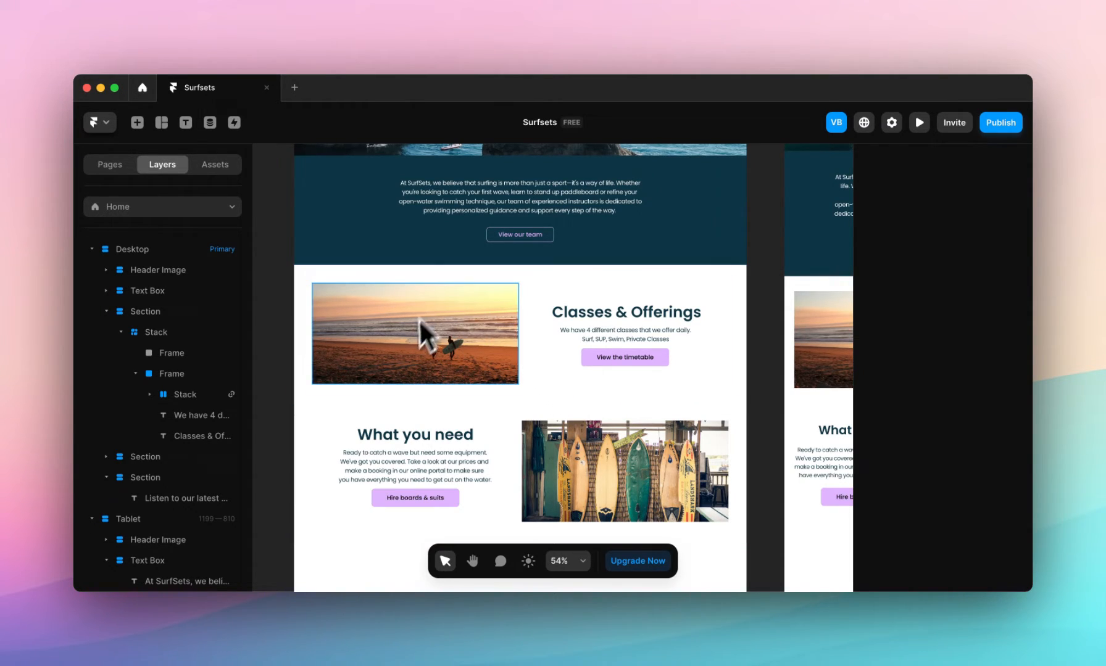
pyautogui.moveTo(499, 371)
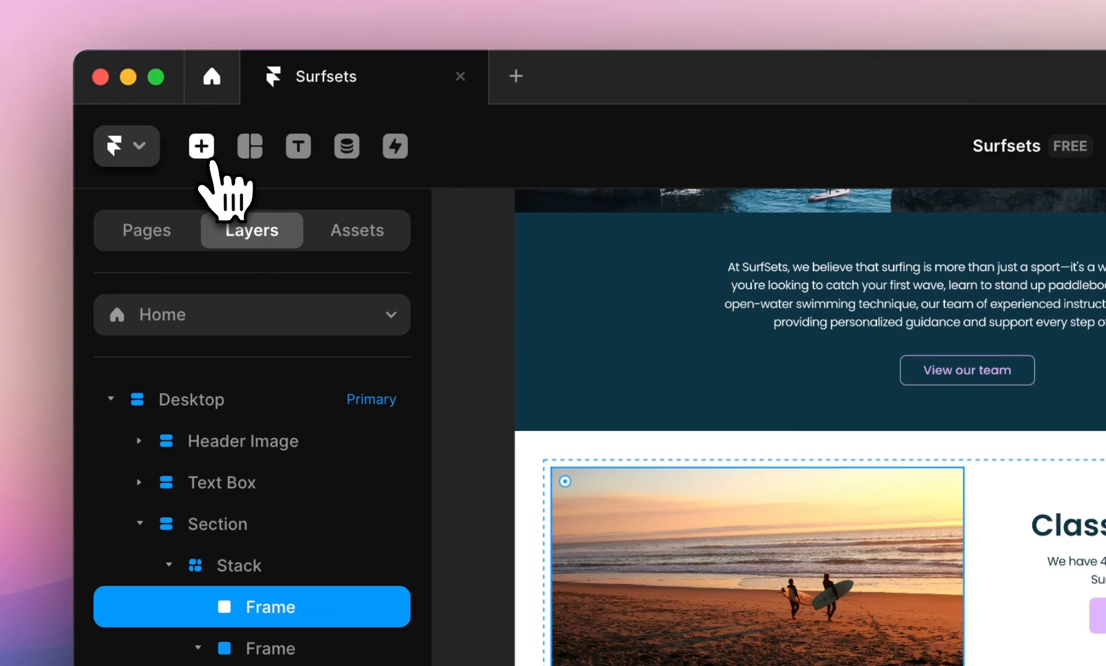
# Step: Bring up the Insert elements list to find the YouTube component
pyautogui.click(201, 146)
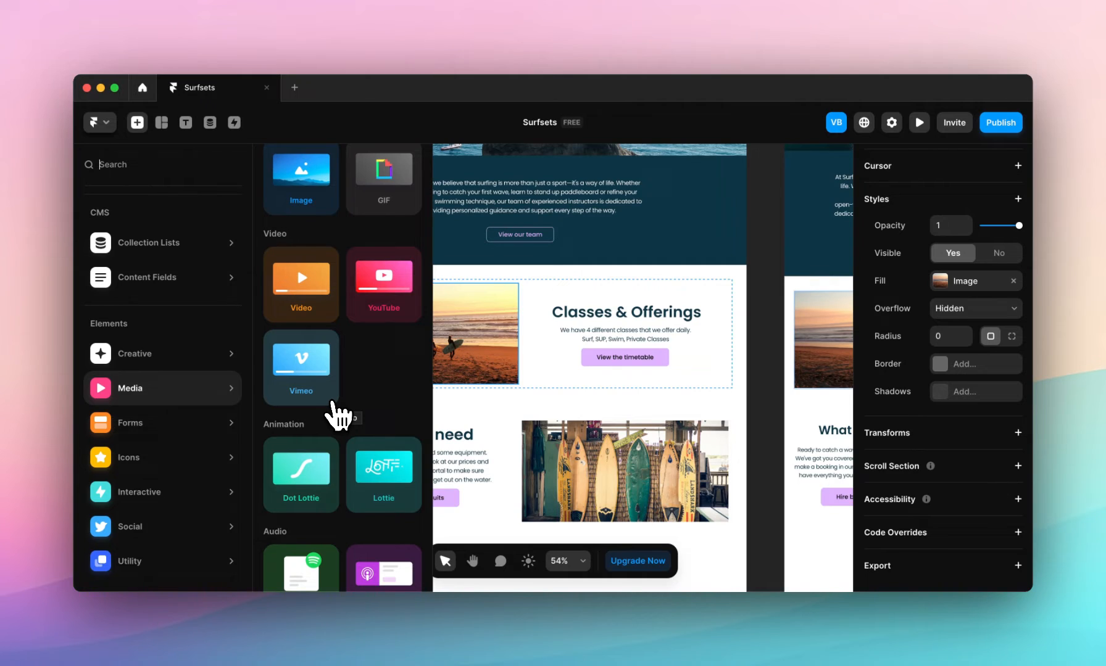
pyautogui.moveTo(371, 366)
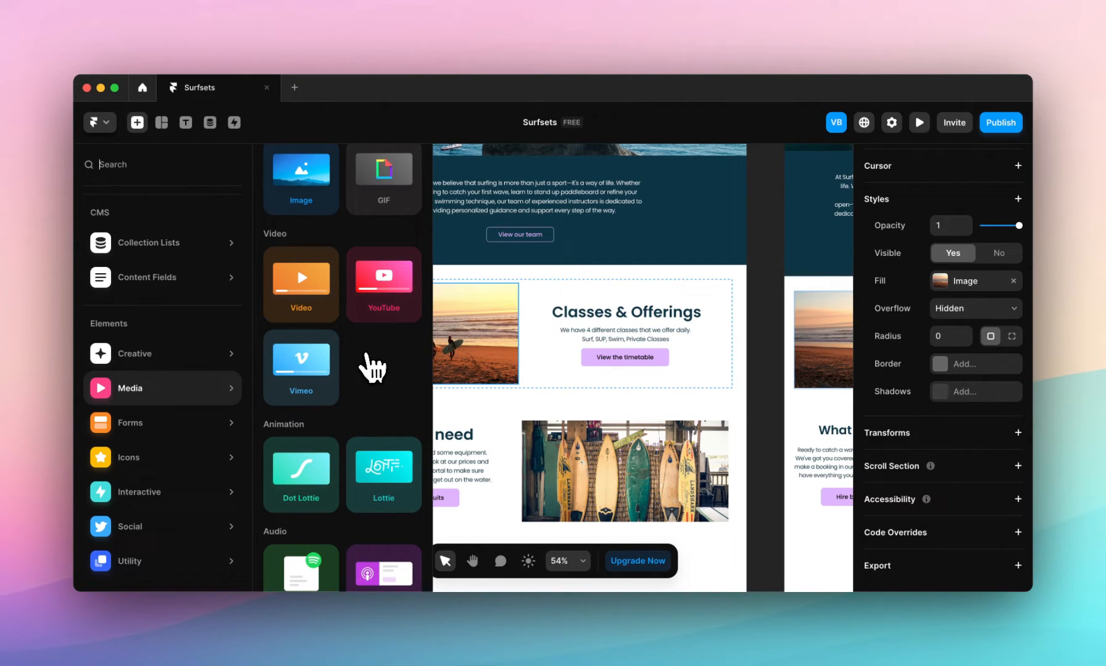
pyautogui.moveTo(332, 333)
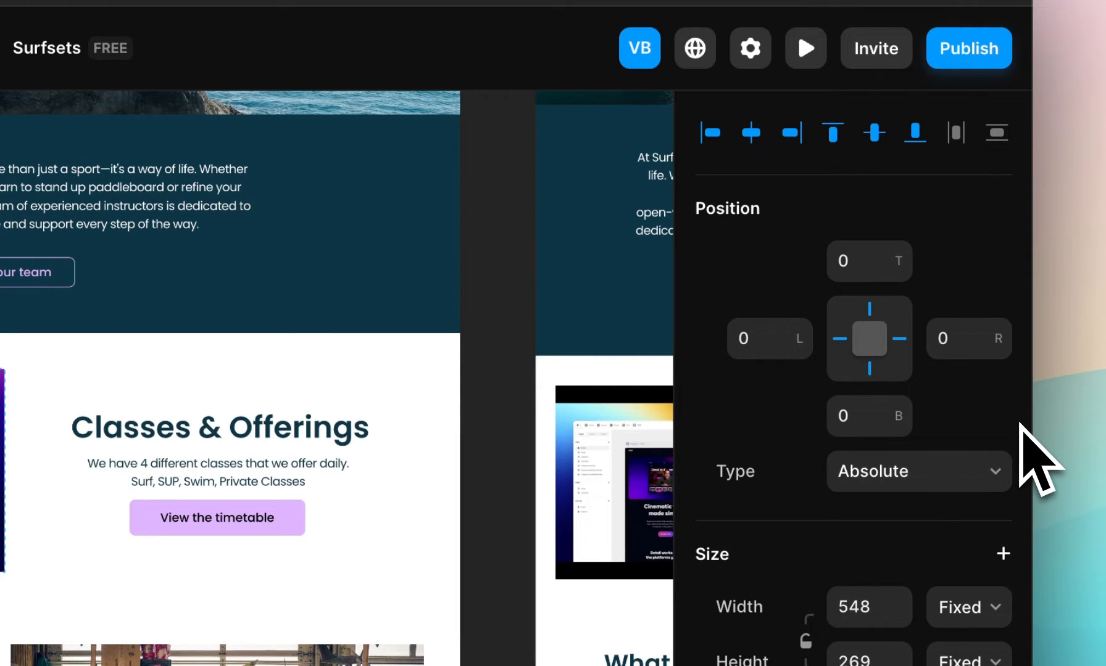
# Step: Set the YouTube embed to Autoplay: Loop and Mute: Yes
pyautogui.scroll(-3)
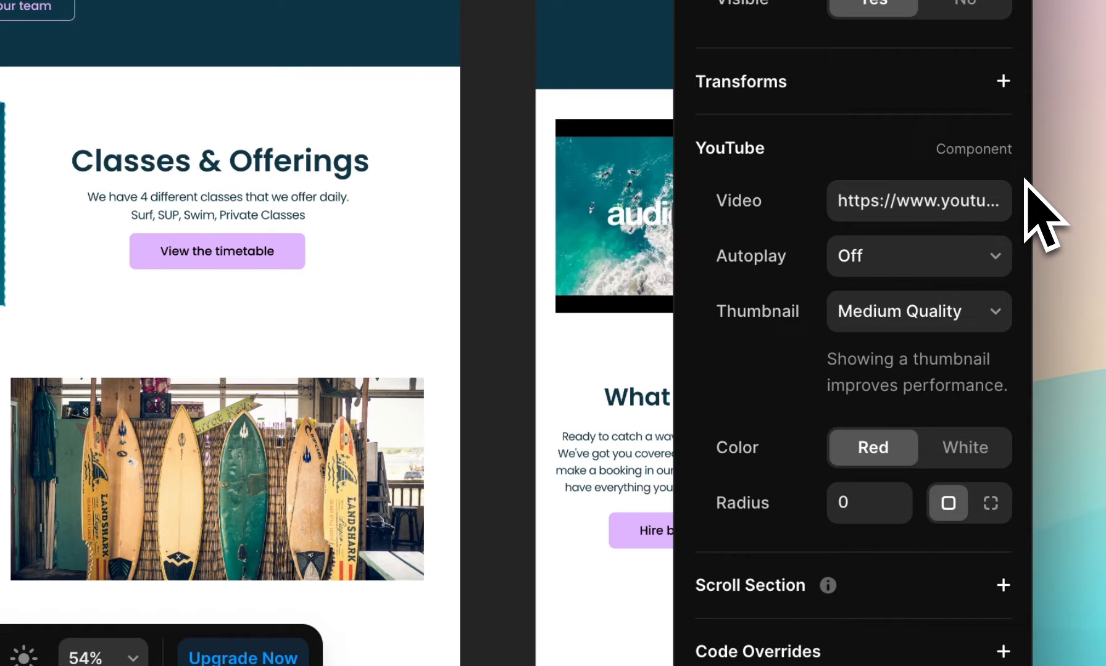
pyautogui.click(917, 256)
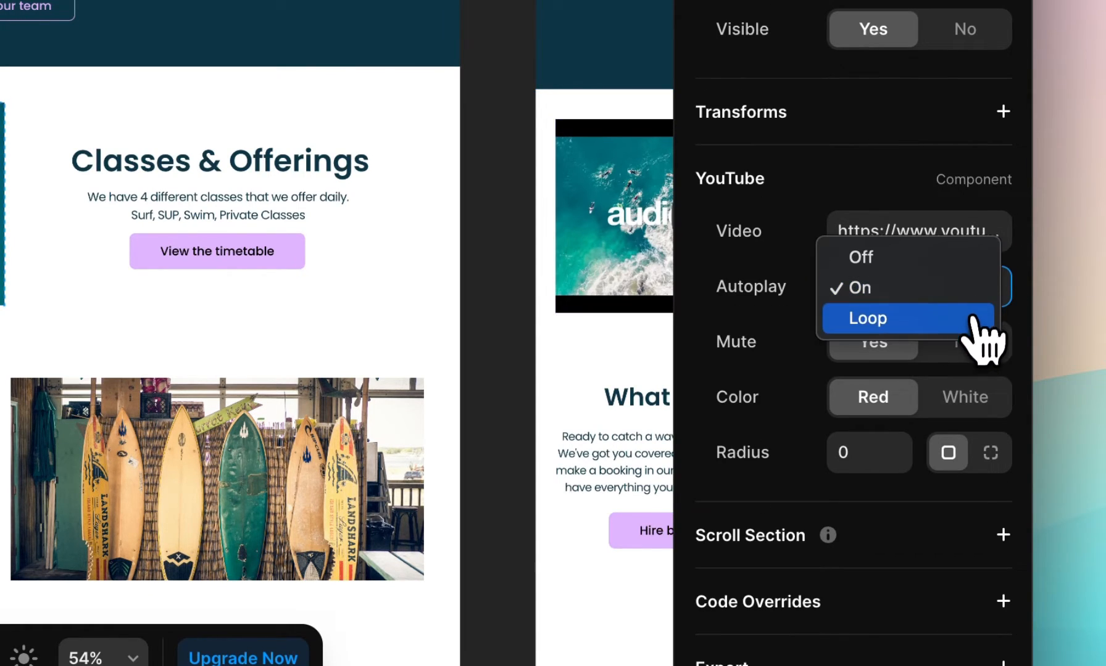
pyautogui.click(867, 318)
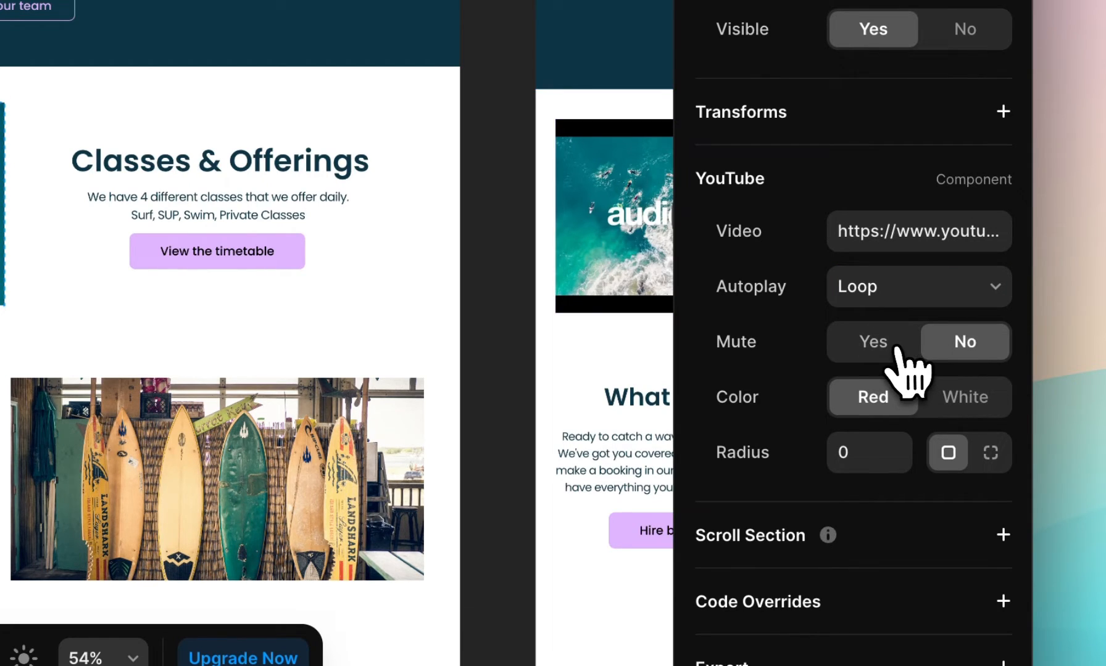
pyautogui.click(872, 341)
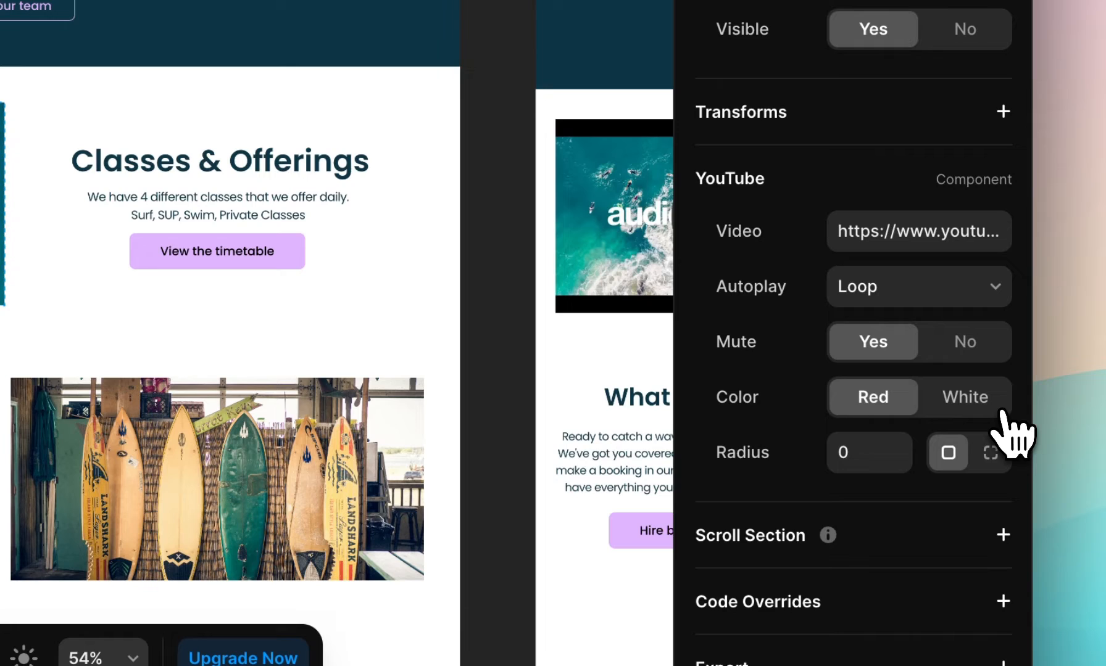
pyautogui.moveTo(1001, 452)
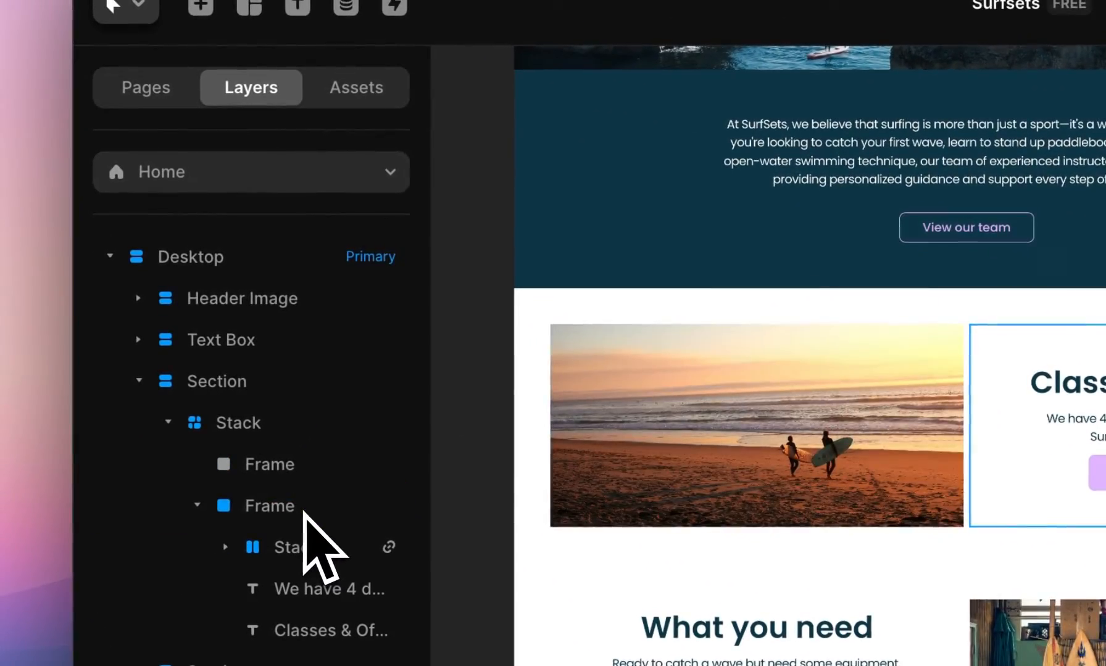
# Step: Select the beach photo's frame and insert a Video component from Media into it
pyautogui.click(267, 506)
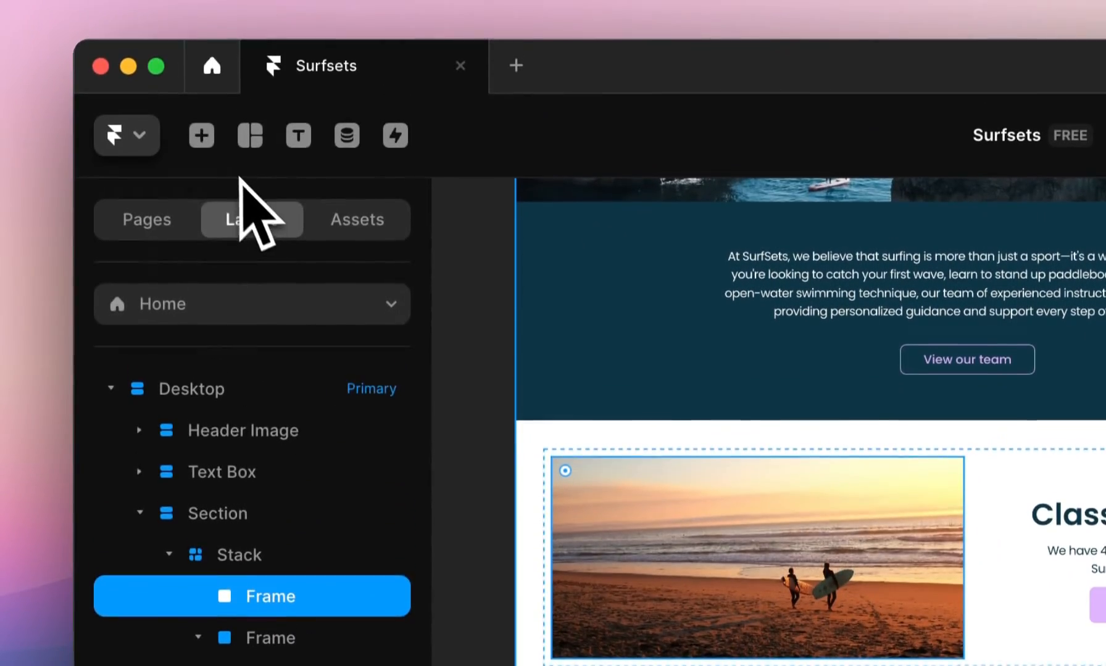
pyautogui.click(201, 136)
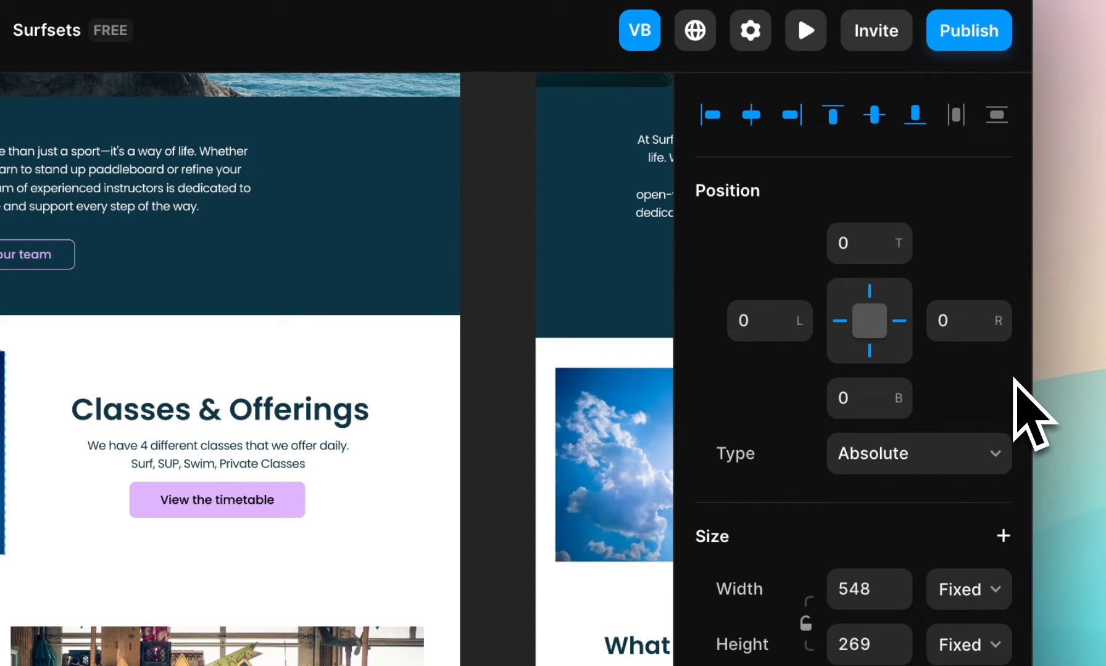
pyautogui.scroll(-3)
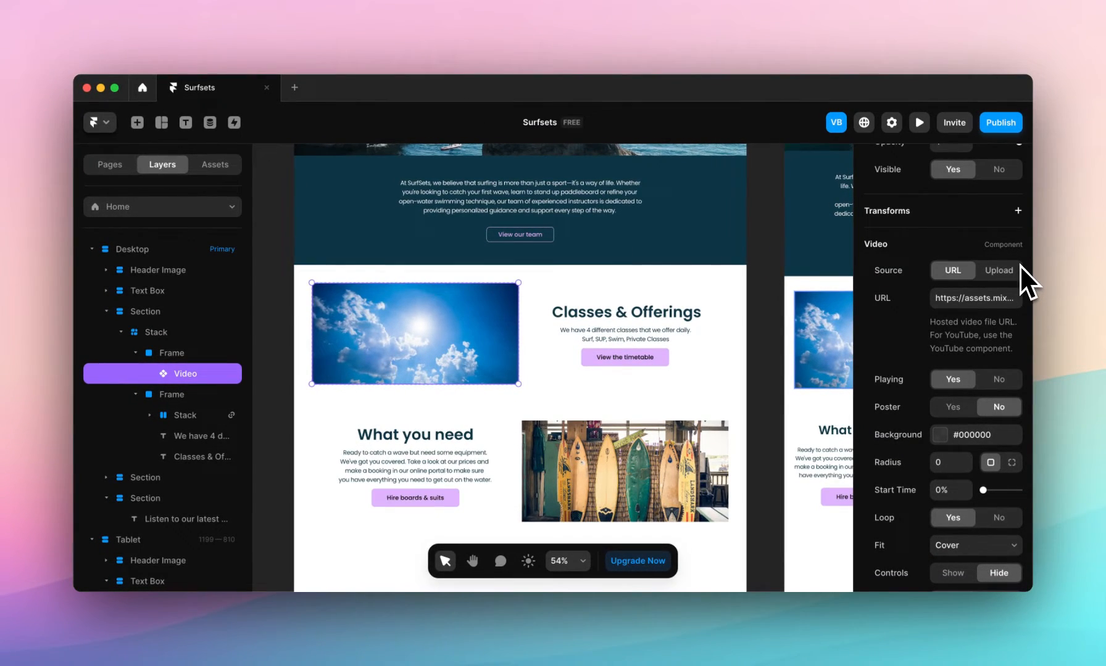
pyautogui.moveTo(1040, 282)
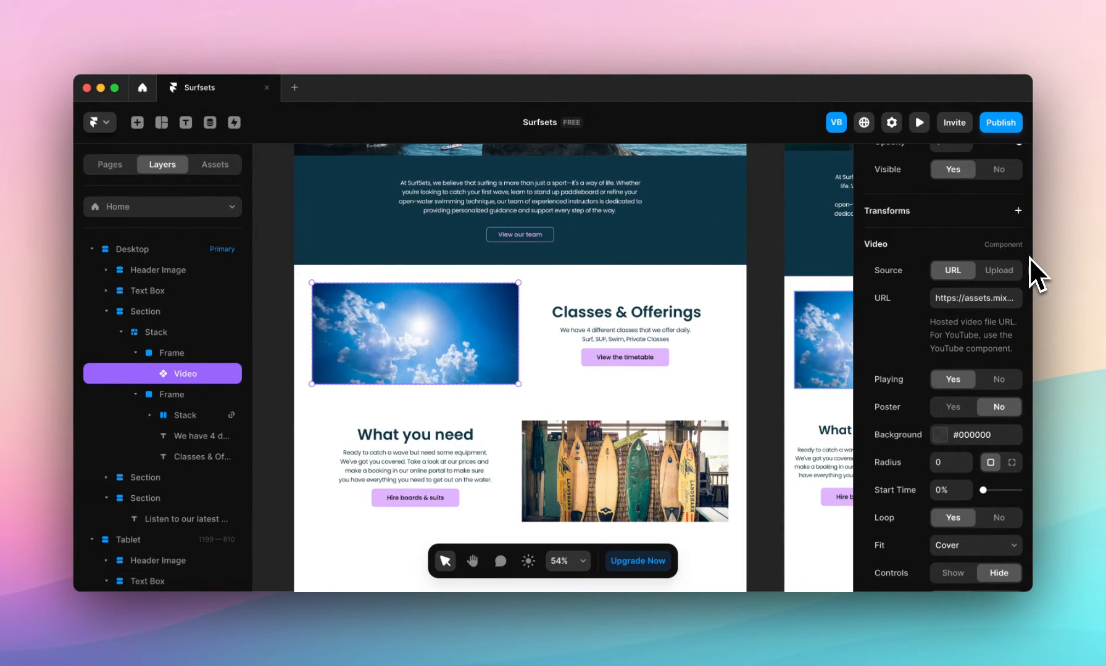
pyautogui.moveTo(959, 314)
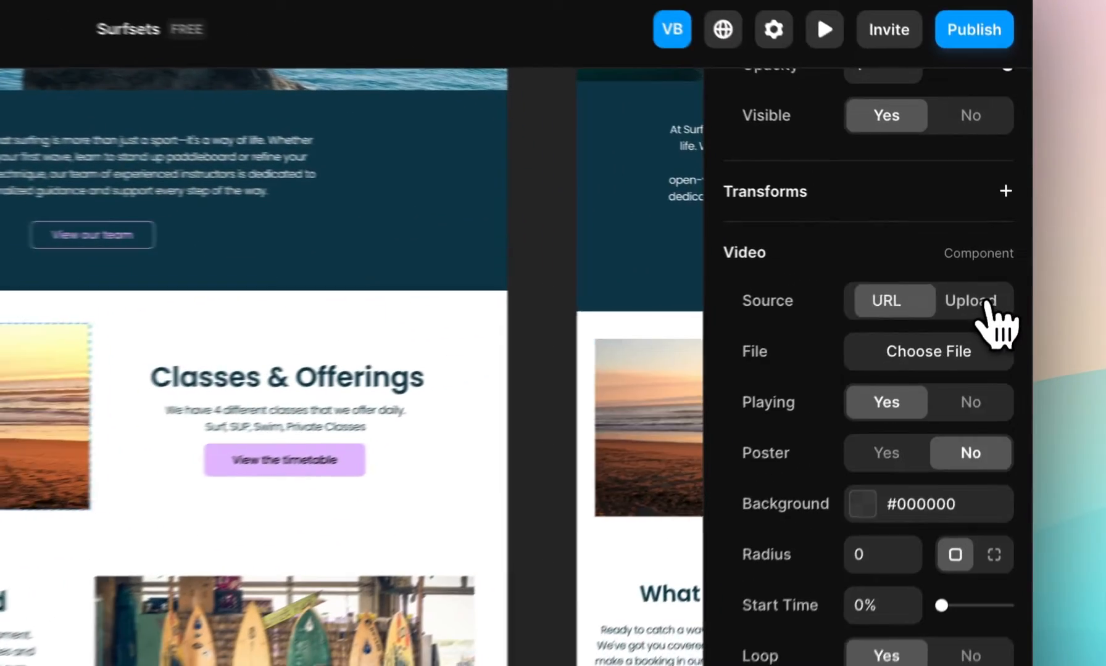
# Step: Switch the video source to an uploaded file and leave the poster image off
pyautogui.click(970, 301)
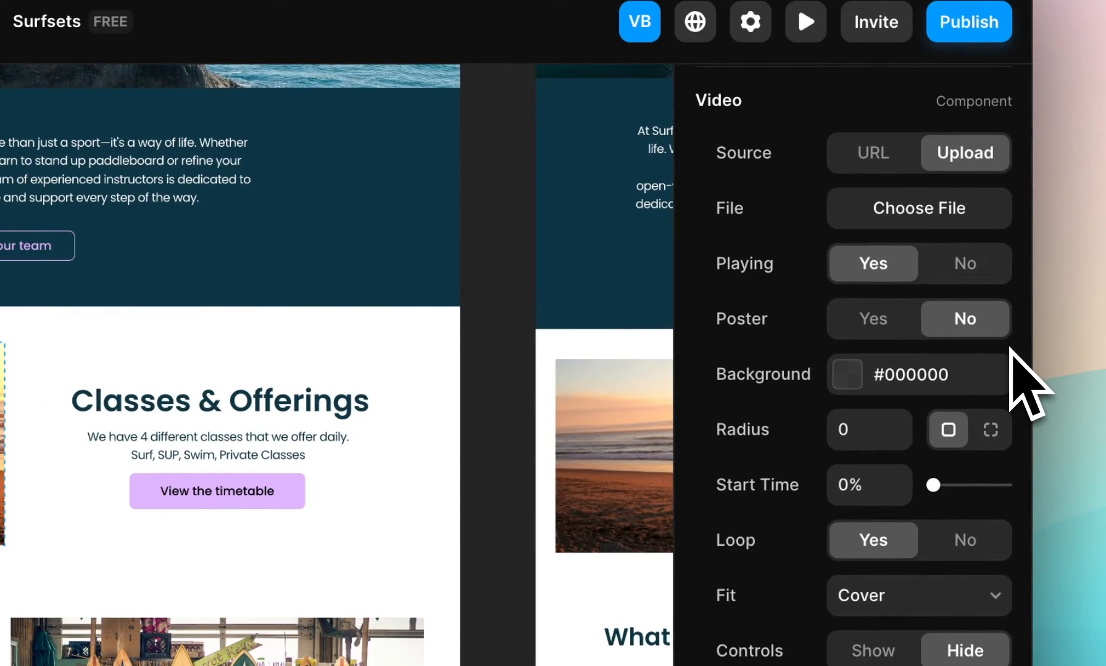
pyautogui.click(873, 318)
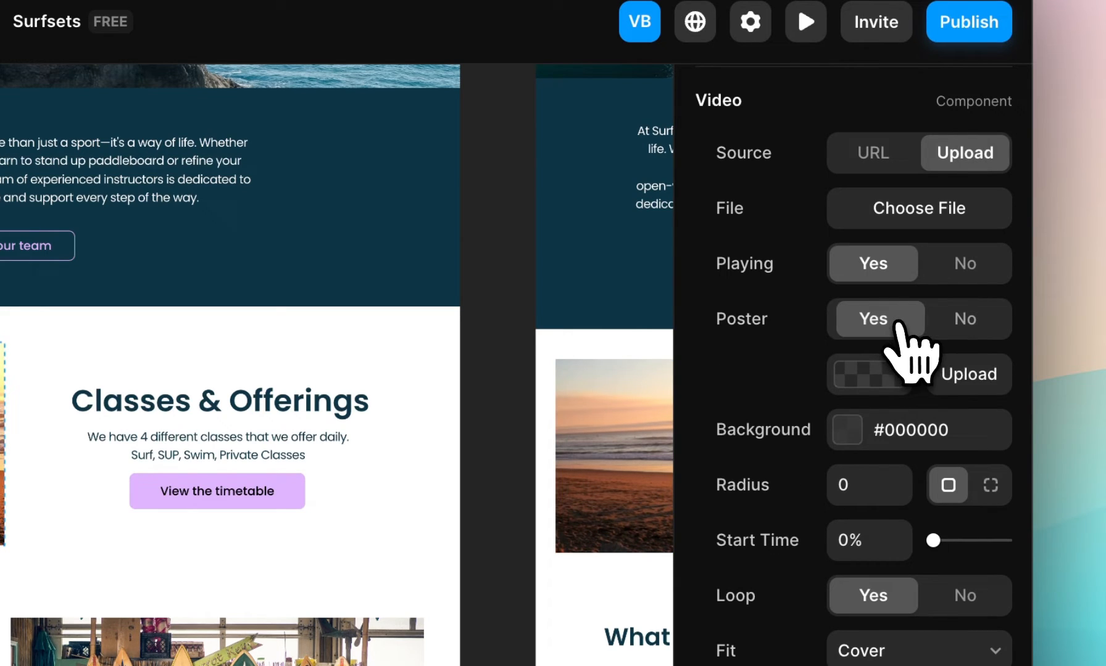
pyautogui.click(965, 318)
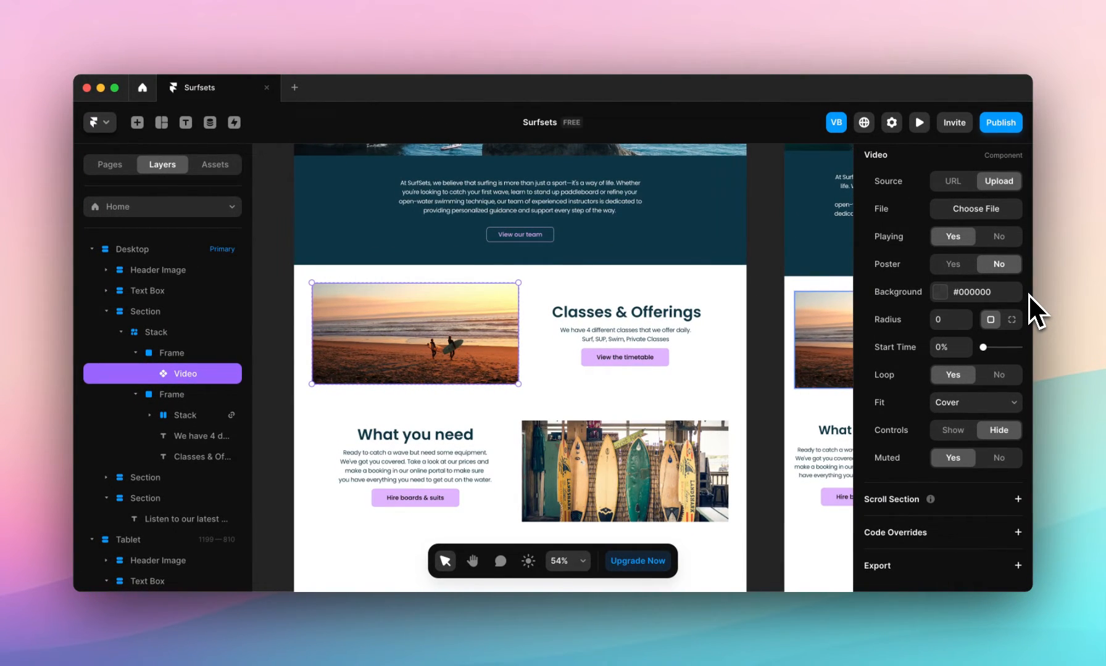
pyautogui.moveTo(1038, 334)
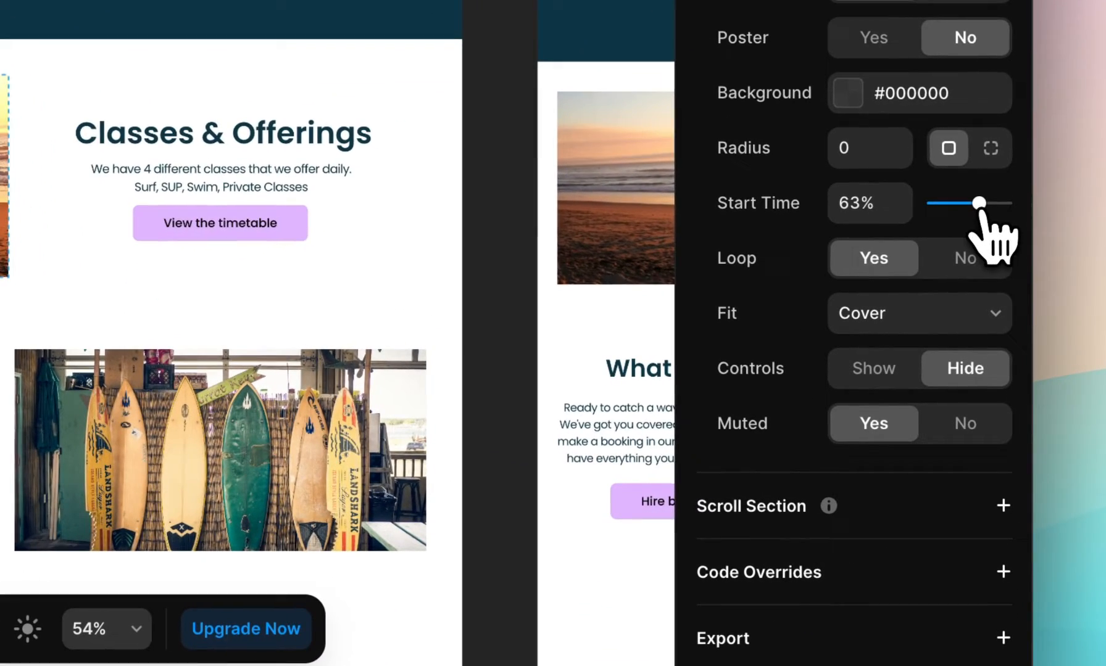
# Step: Keep the video looping and toggle its playback controls
pyautogui.click(963, 257)
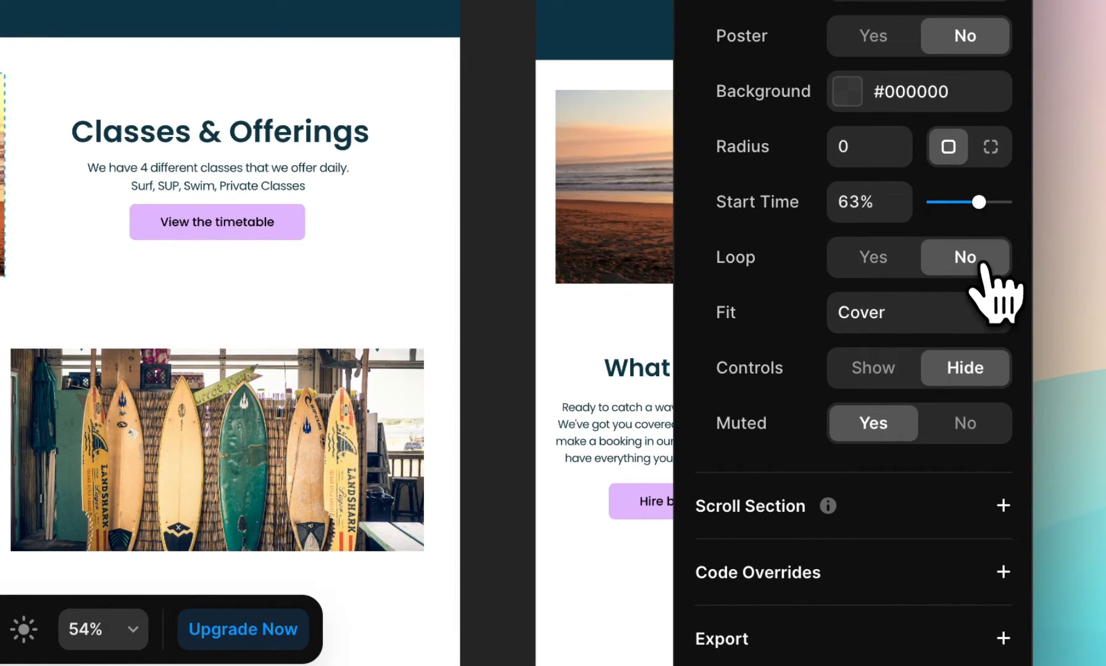
pyautogui.click(872, 257)
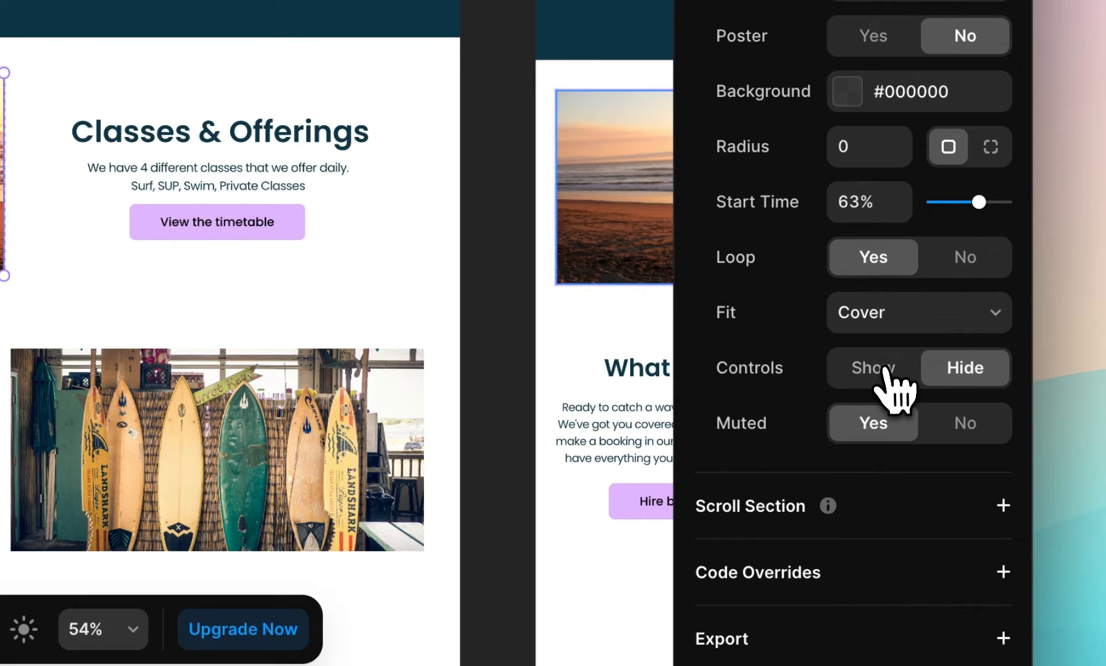
pyautogui.click(872, 368)
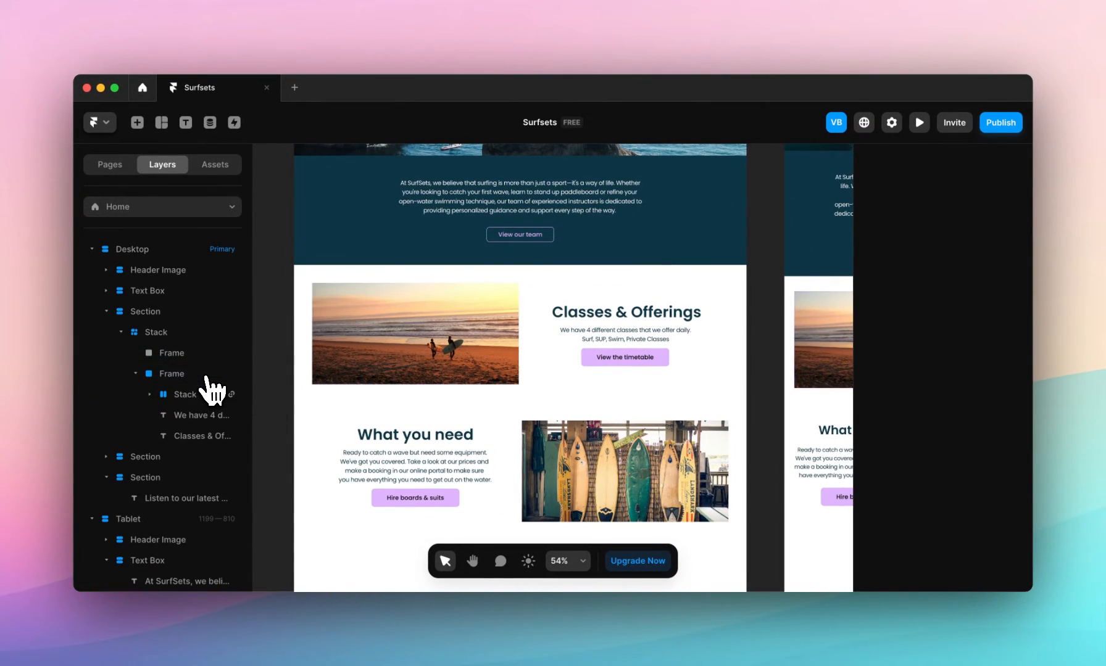
pyautogui.moveTo(767, 365)
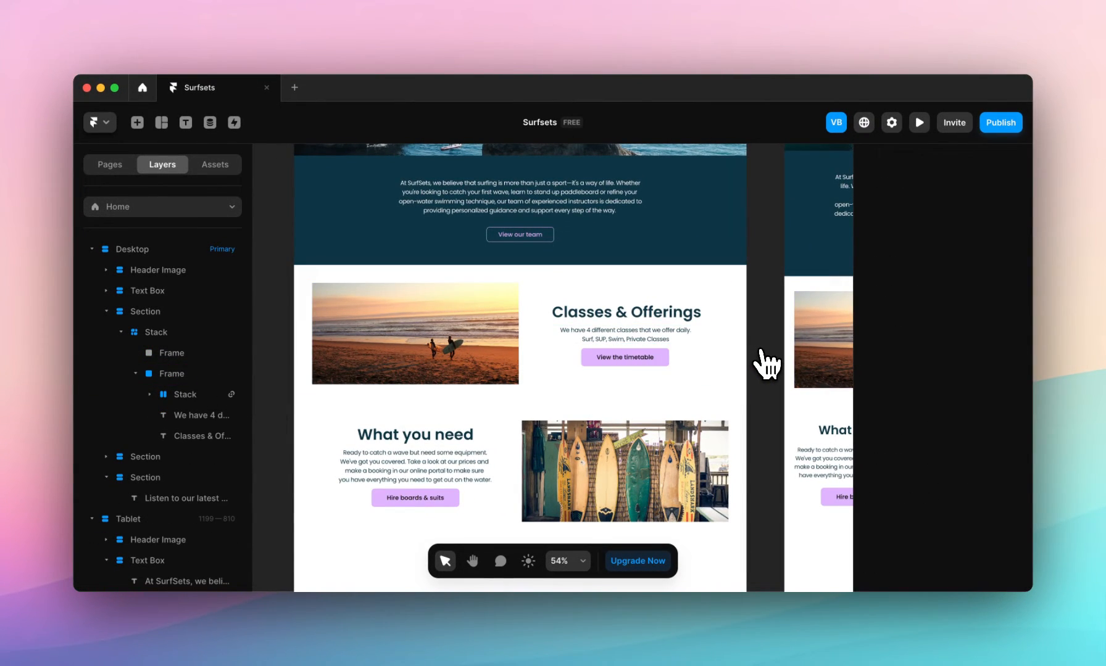
# Step: Scroll down to the 'Listen to our latest podcast episode' section
pyautogui.scroll(-3)
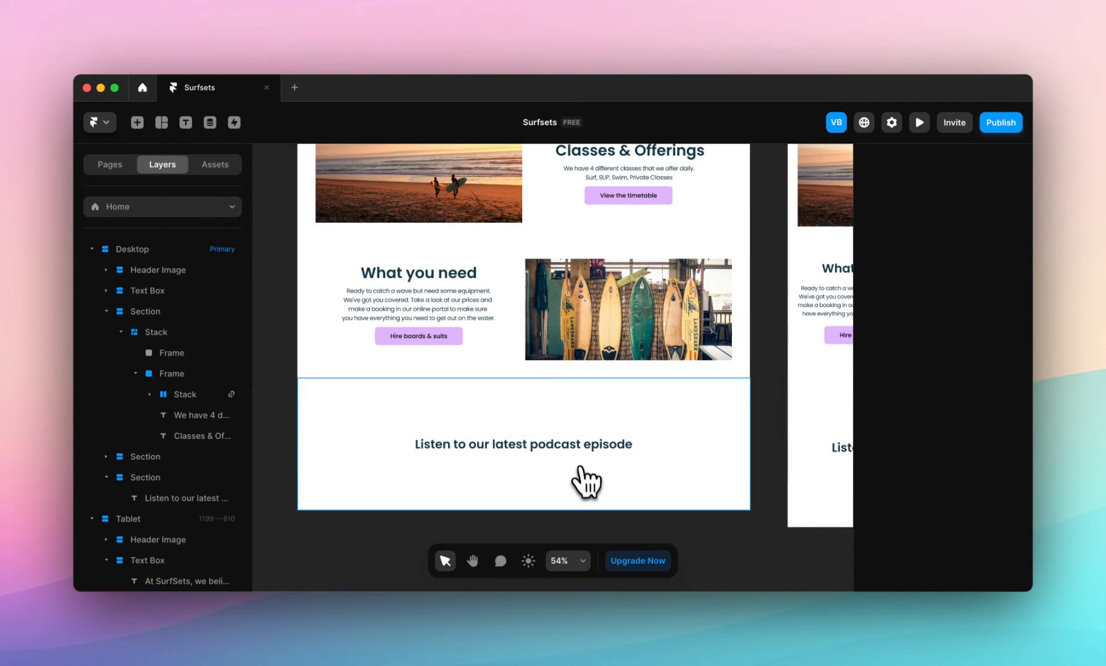
pyautogui.moveTo(370, 497)
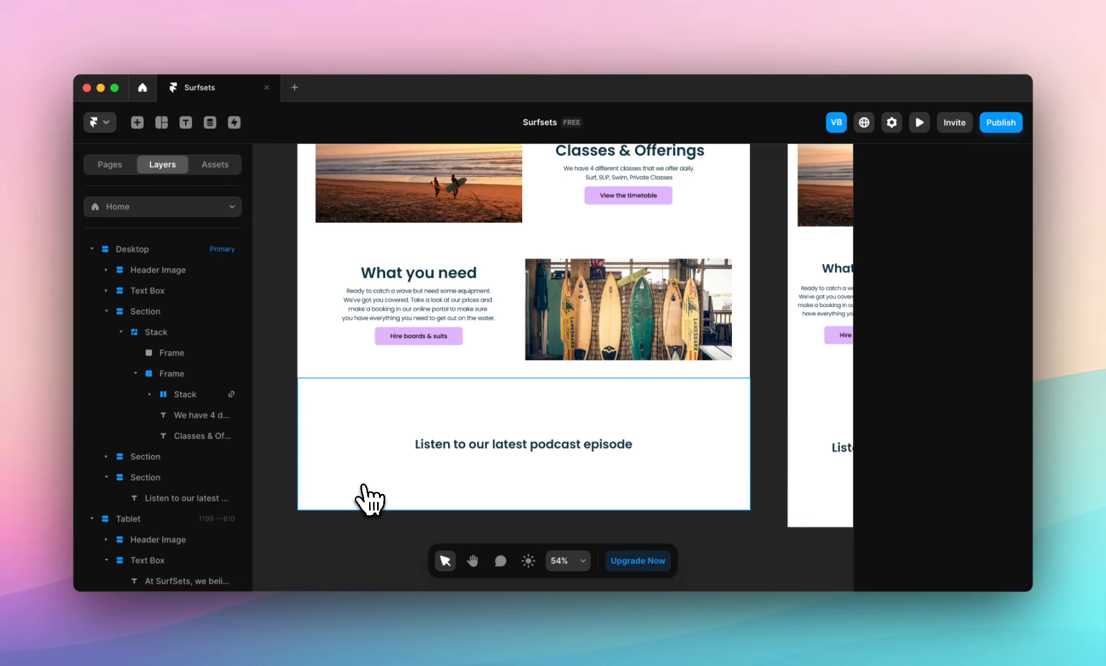
pyautogui.moveTo(364, 496)
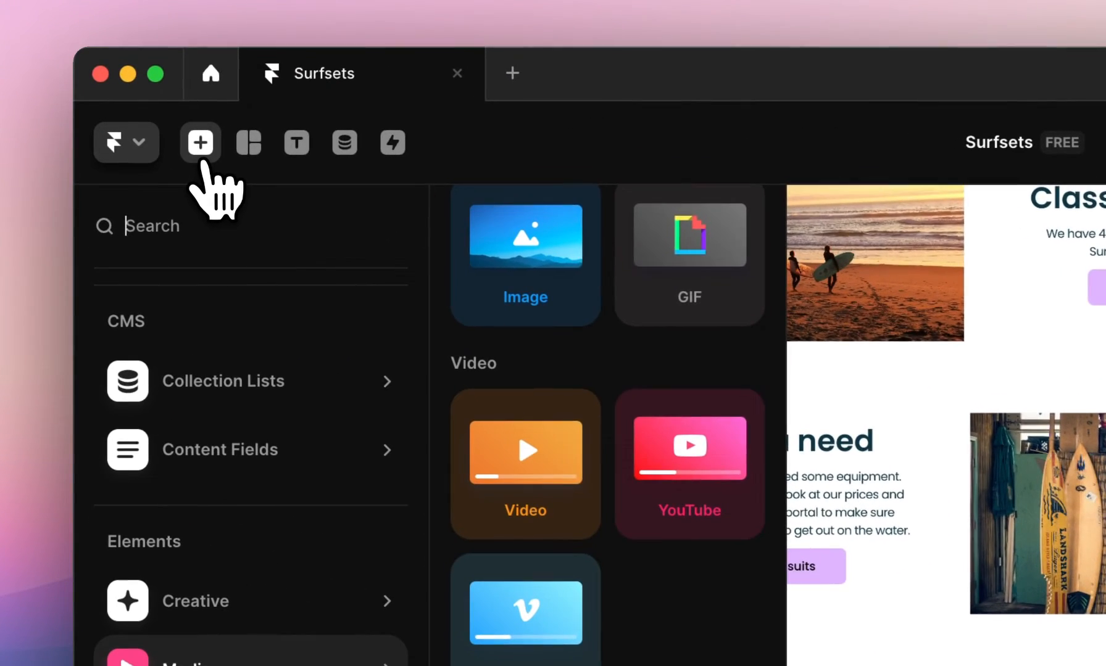
# Step: Scroll the Media elements to the Audio embeds like Spotify and Podcasts
pyautogui.scroll(-3)
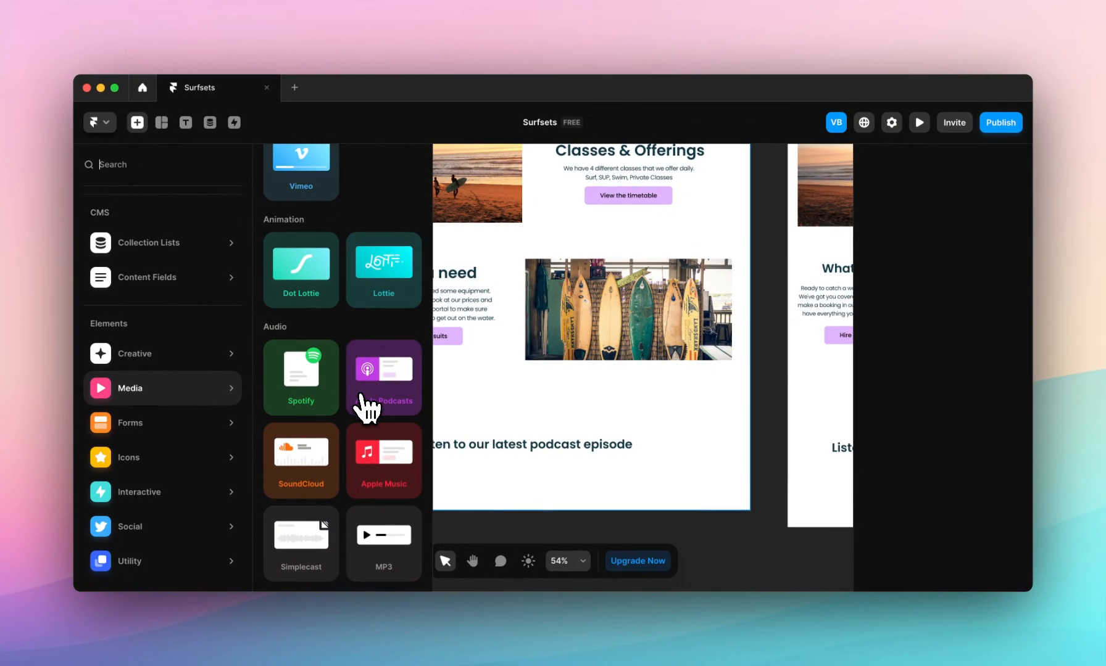
pyautogui.moveTo(430, 360)
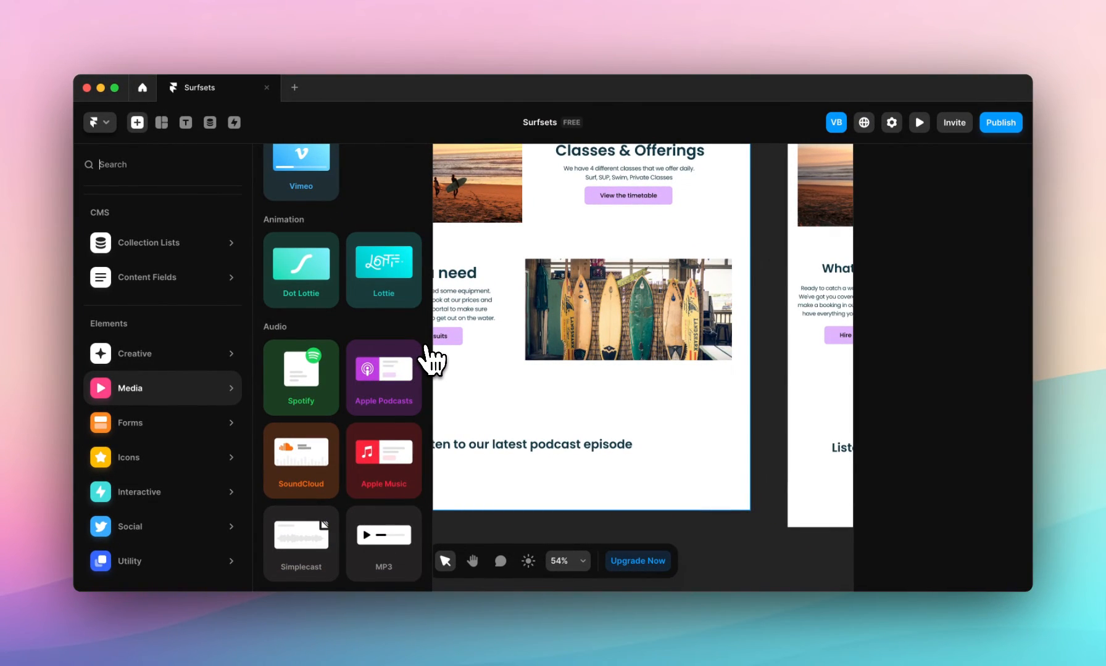
pyautogui.moveTo(431, 526)
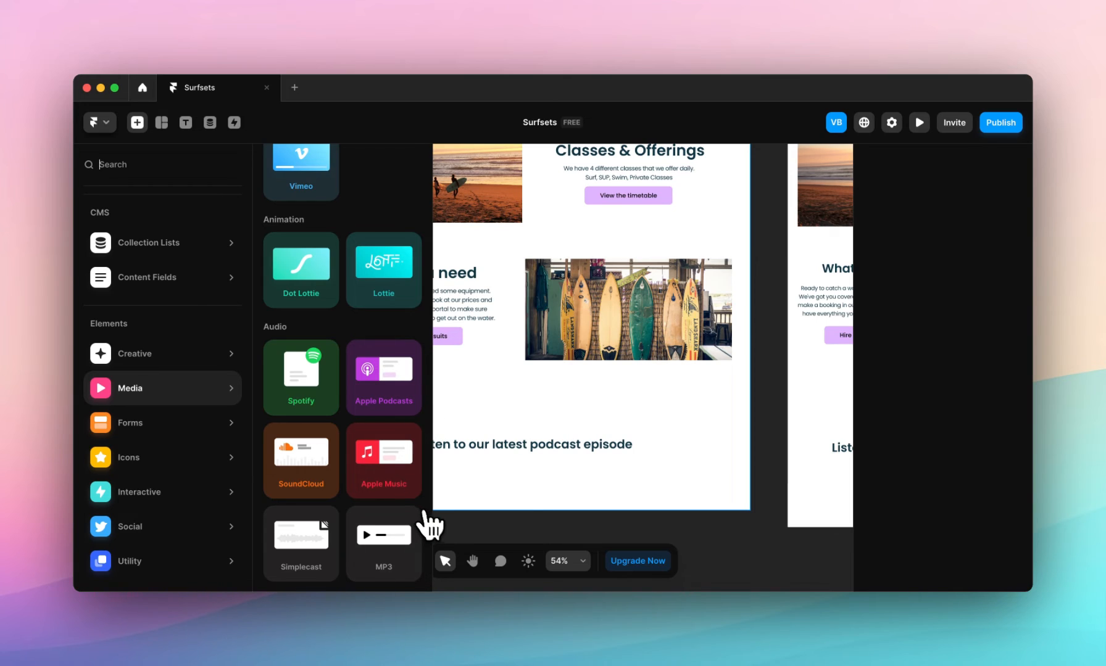
pyautogui.moveTo(341, 514)
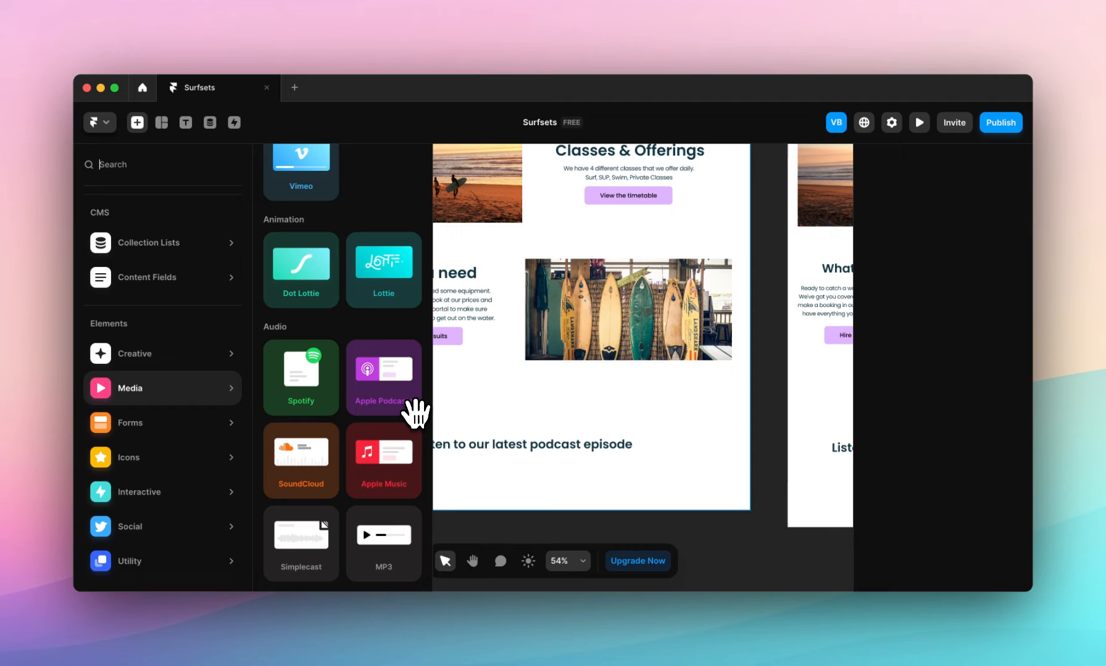
pyautogui.moveTo(300, 377)
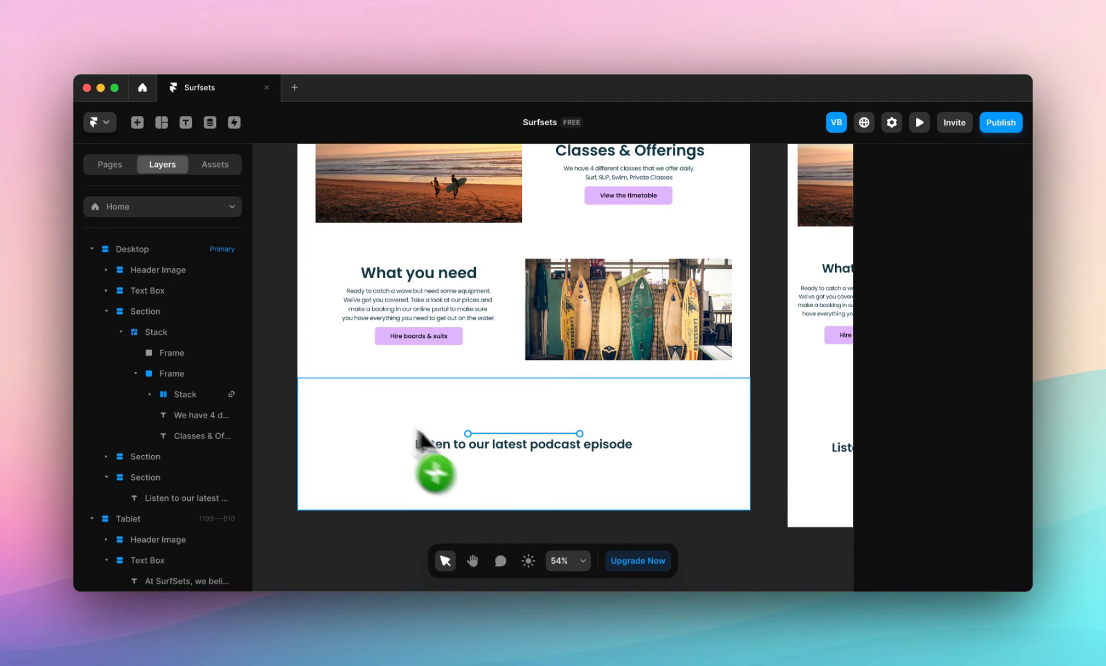
# Step: Place the Spotify embed under the podcast heading and change its Width sizing from 1fr
pyautogui.click(524, 455)
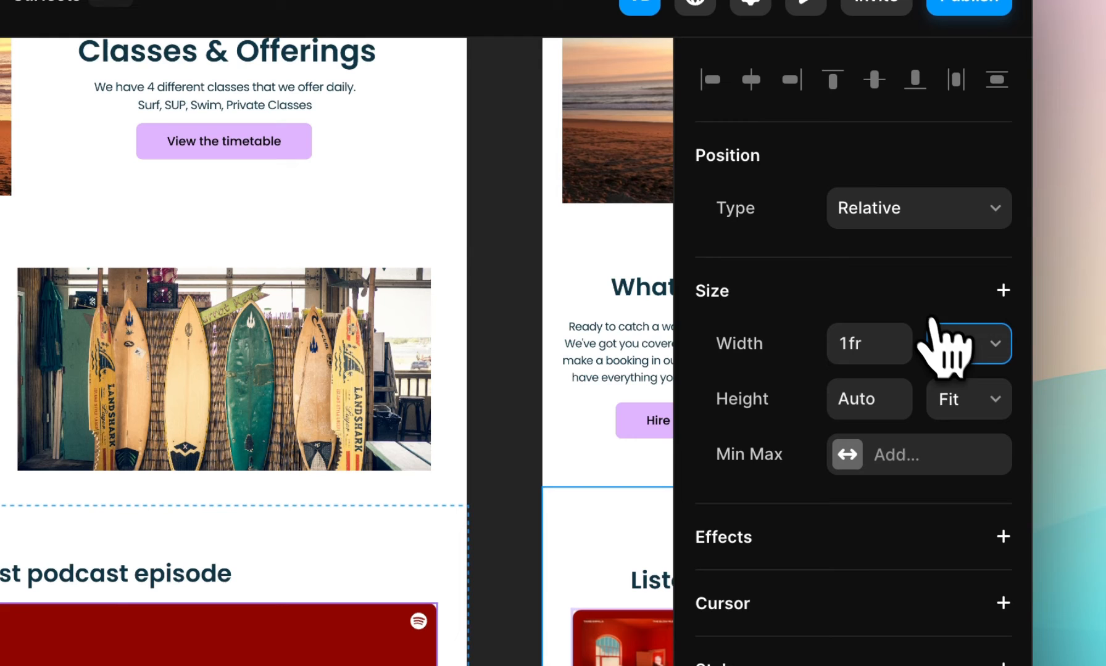
pyautogui.click(968, 343)
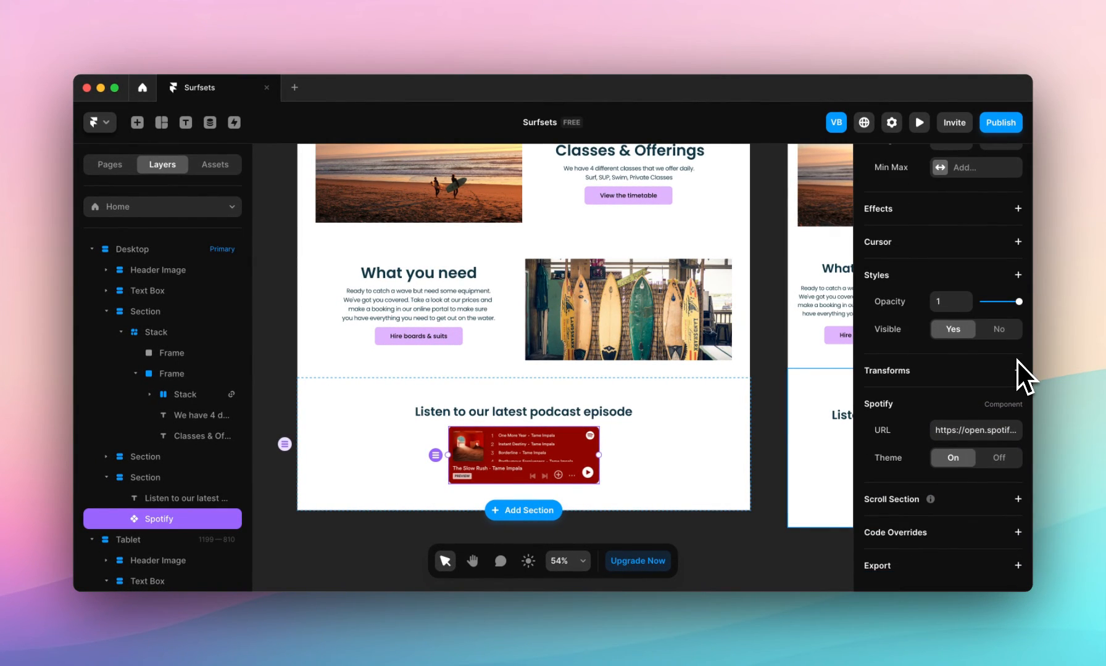
pyautogui.moveTo(1001, 452)
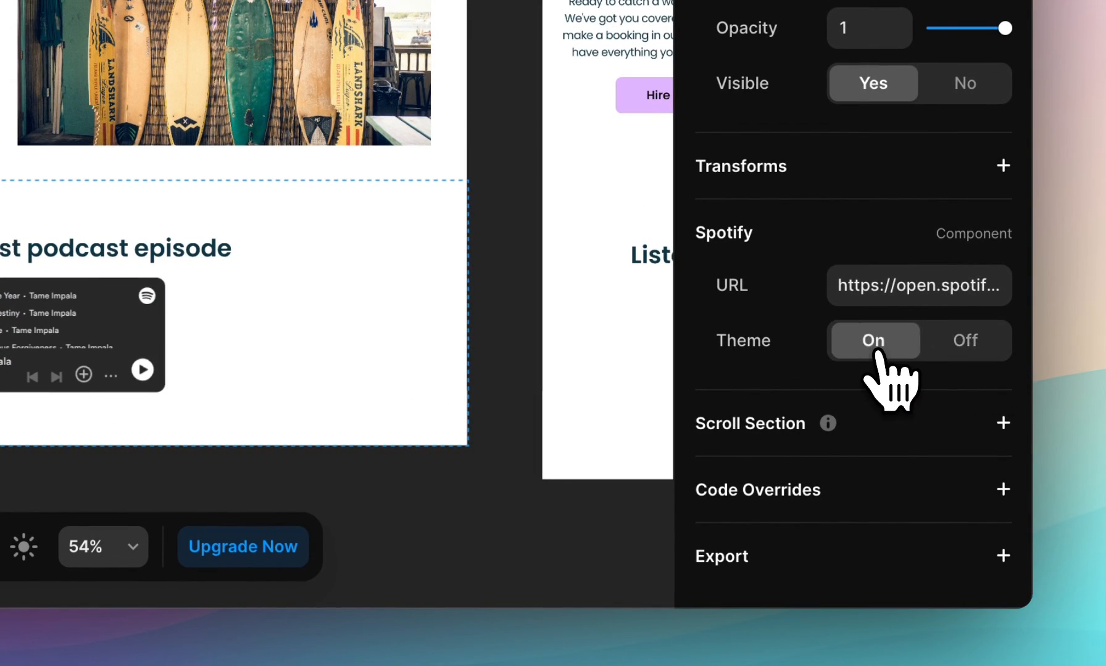
pyautogui.click(872, 340)
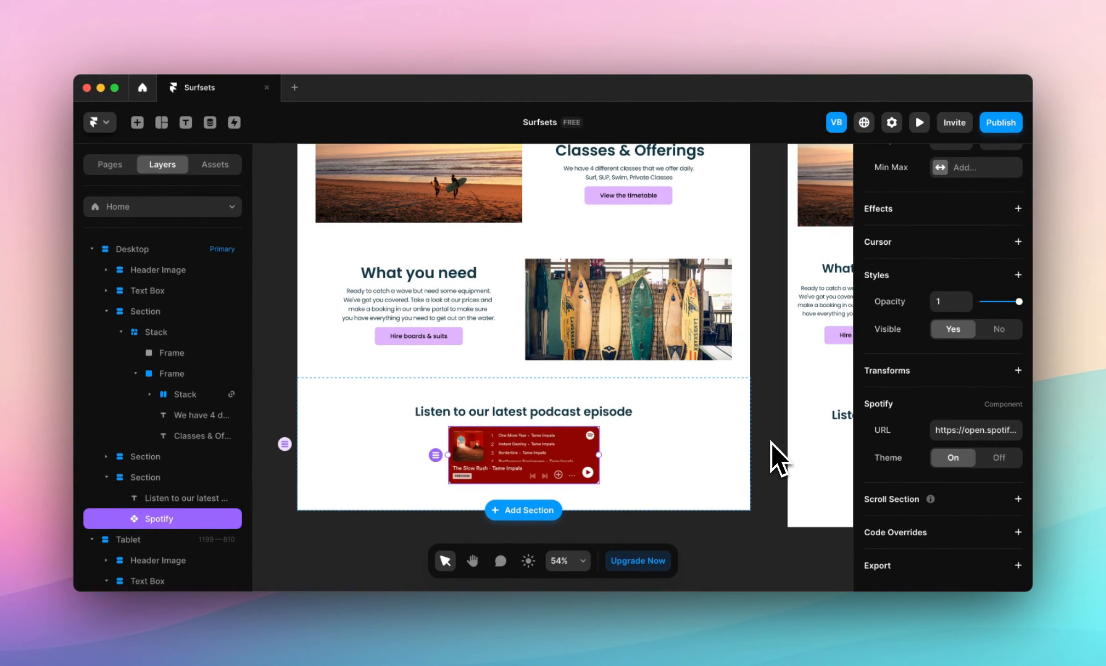
pyautogui.moveTo(501, 564)
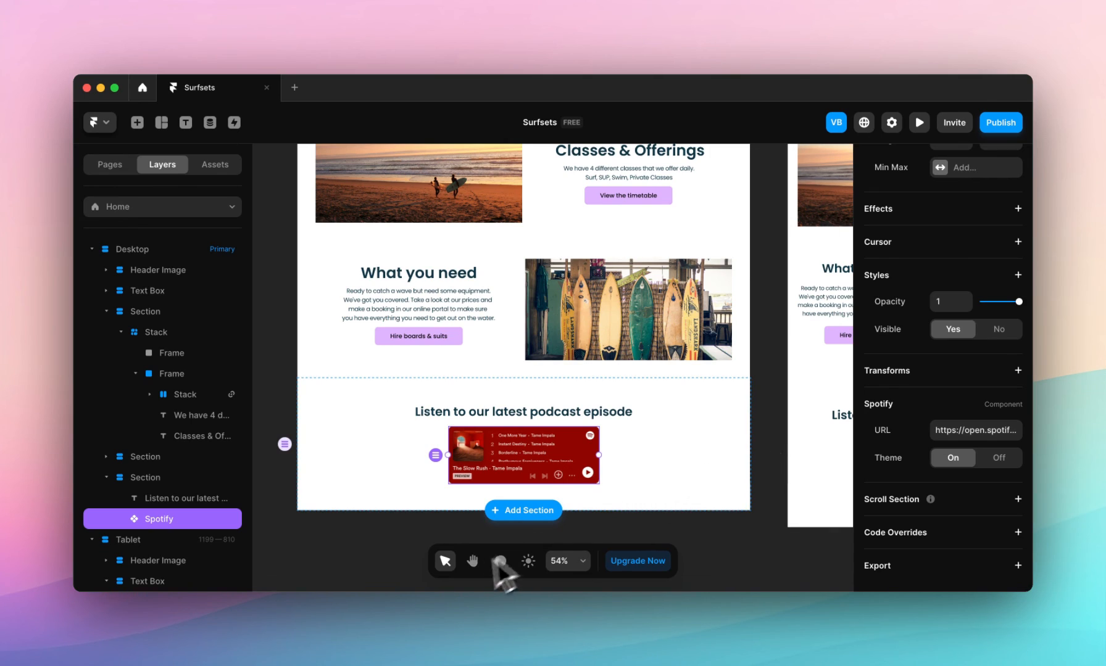